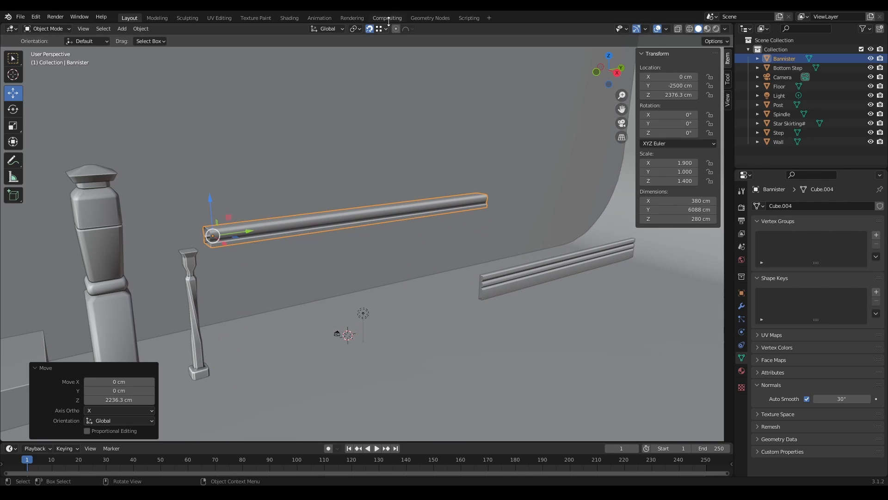
Select the bannister rail and move it so its end meets the newel post near the top.
left_click(367, 28)
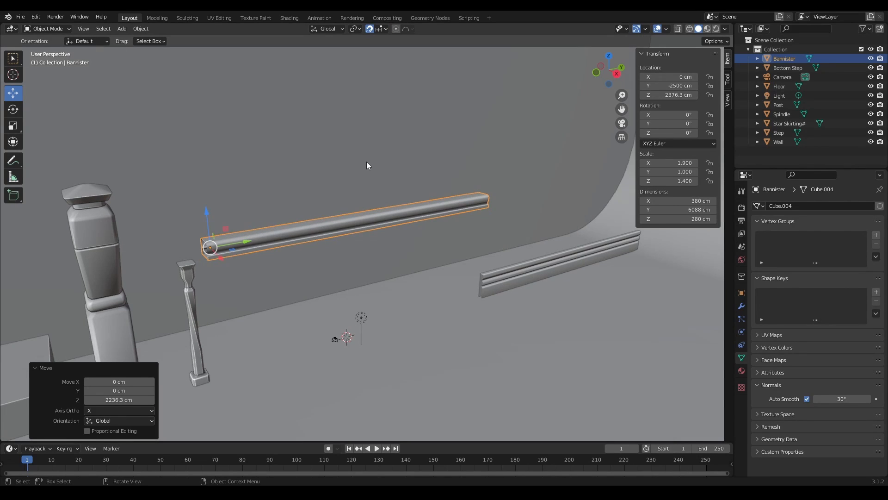
key("Tab")
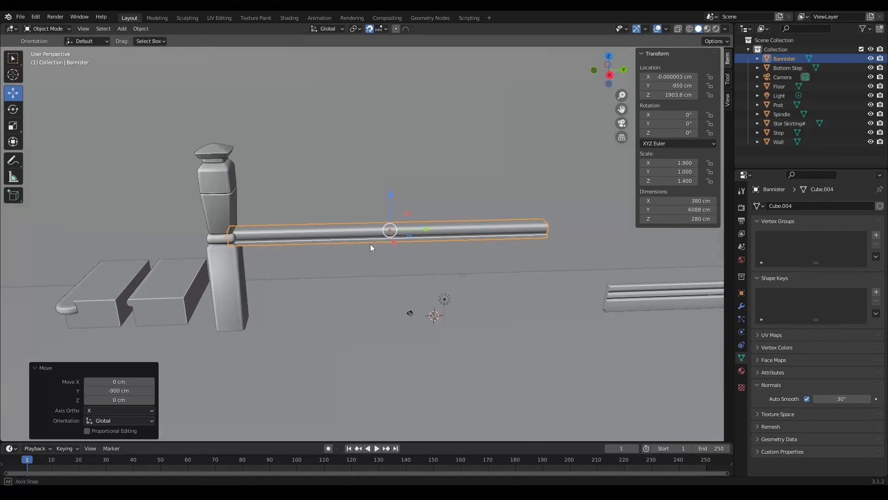
Tilt the bannister 25 degrees, sink its lower end into the post, then sketch and erase an arrow.
left_click(13, 109)
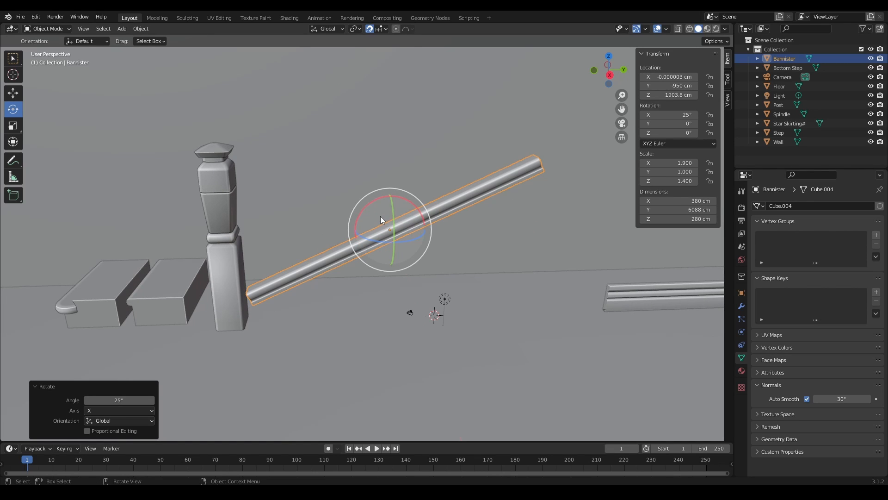
left_click(13, 93)
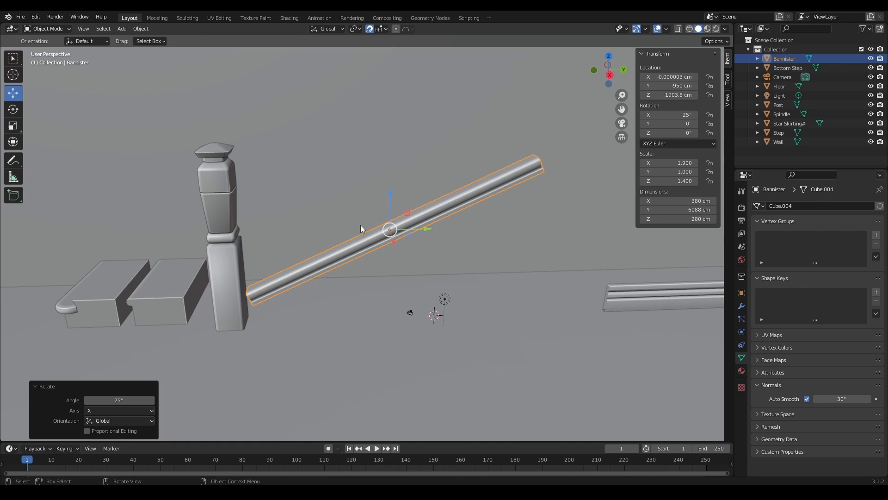
key("g")
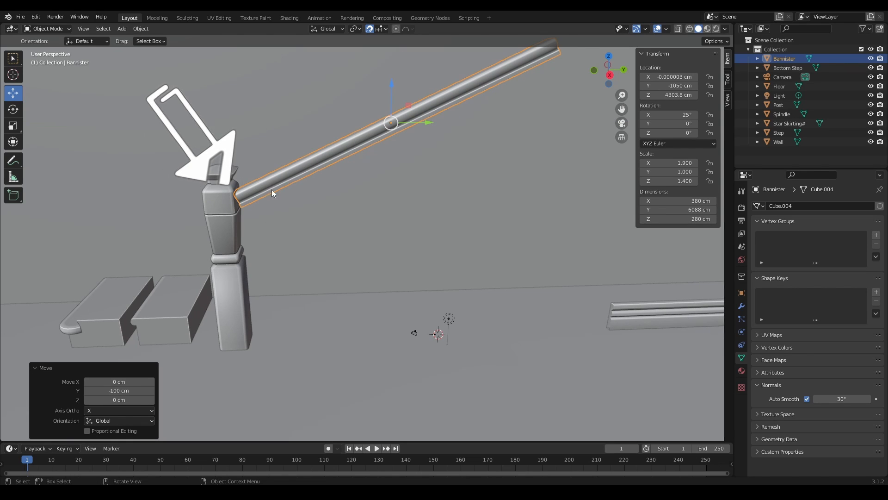
left_click(12, 161)
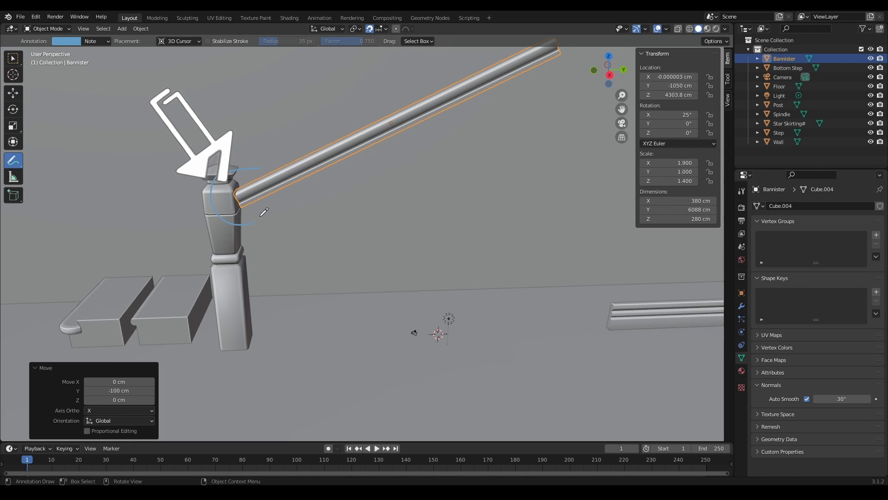
left_click(13, 91)
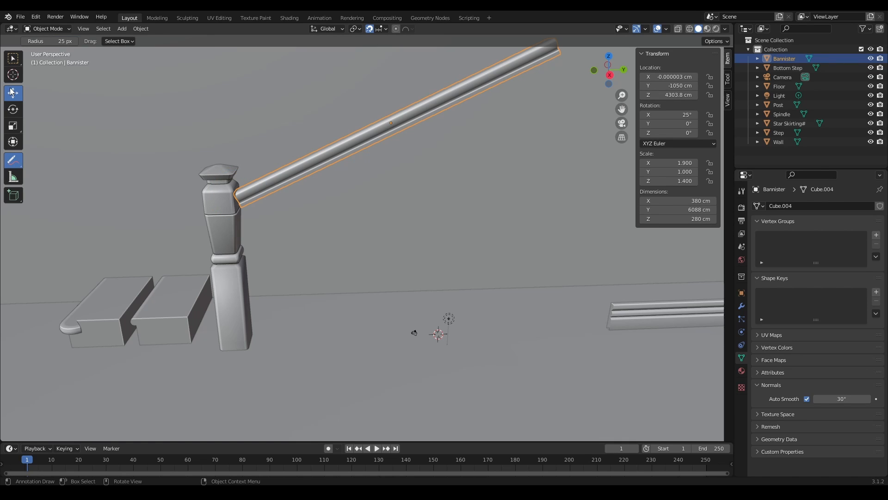
Rotate the rail's lower end loop back 25 degrees to stand vertical against the post.
key("Tab")
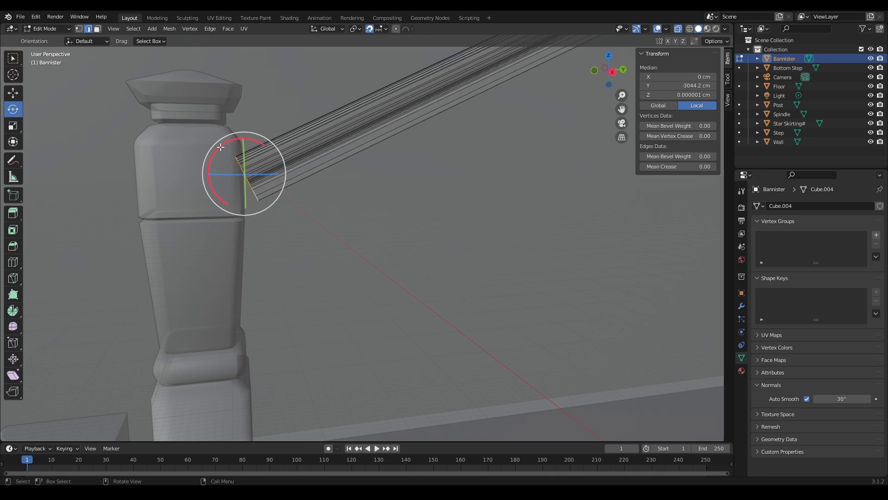
key("r")
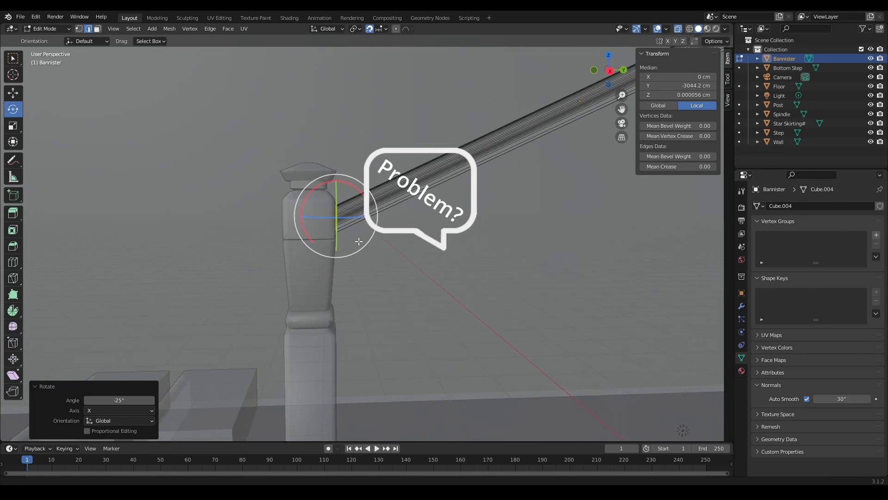
scroll("up", 3)
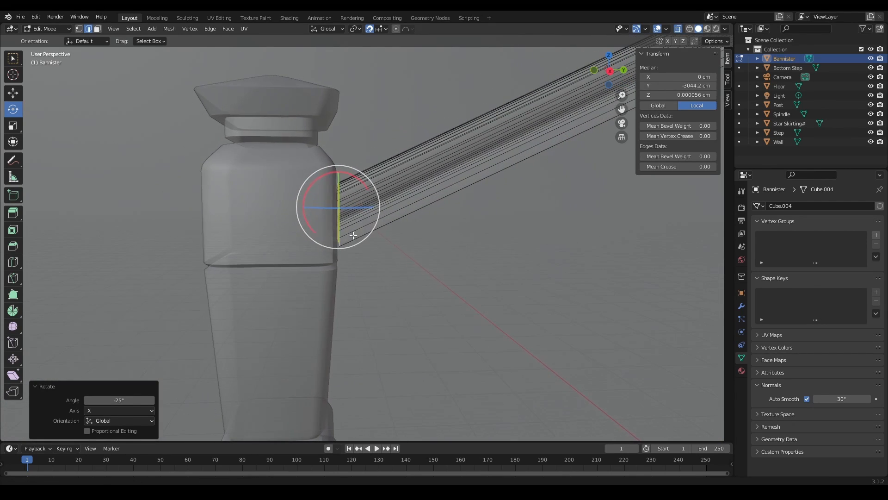
key("r")
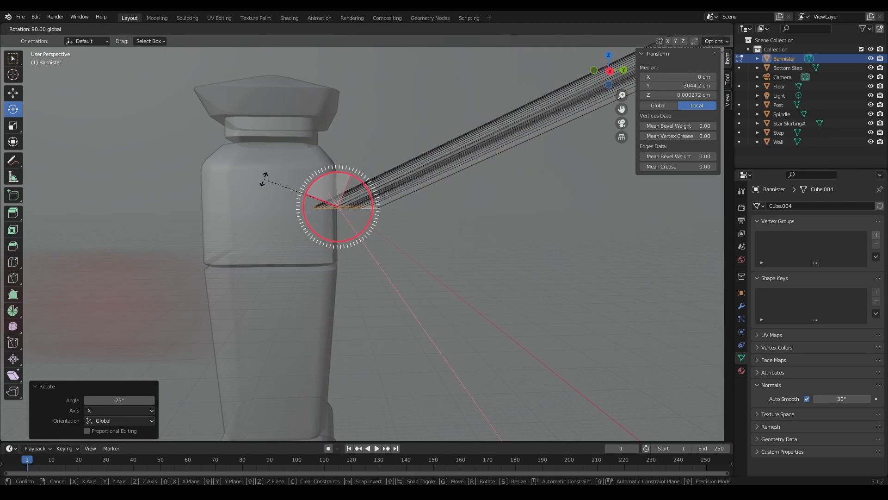
mouse_move(389, 184)
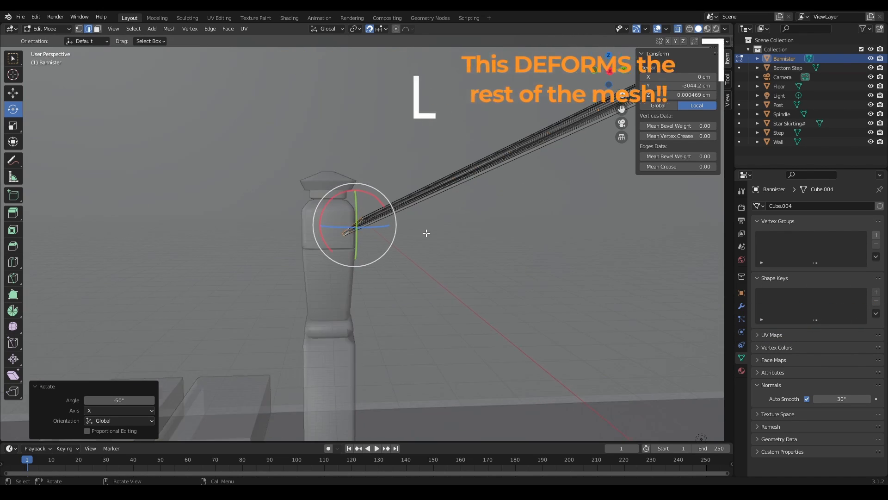
mouse_move(13, 375)
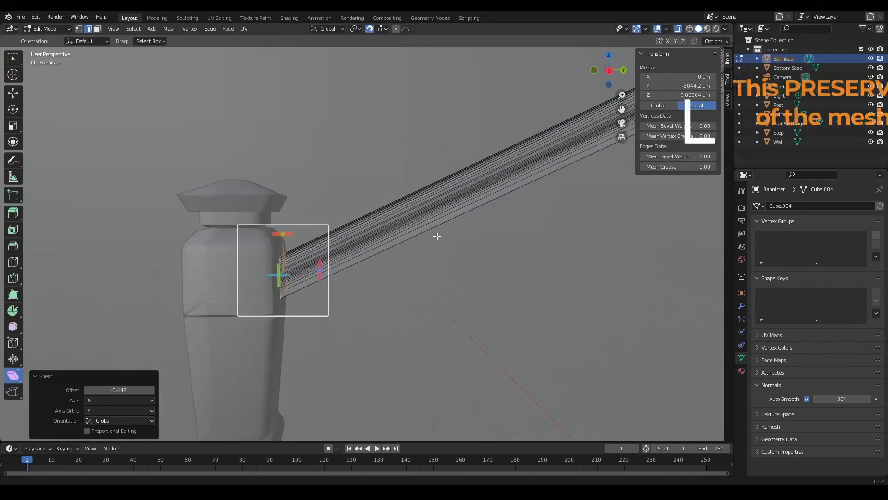
Shear the rail's end loop upright so the rail keeps its shape.
key("Tab")
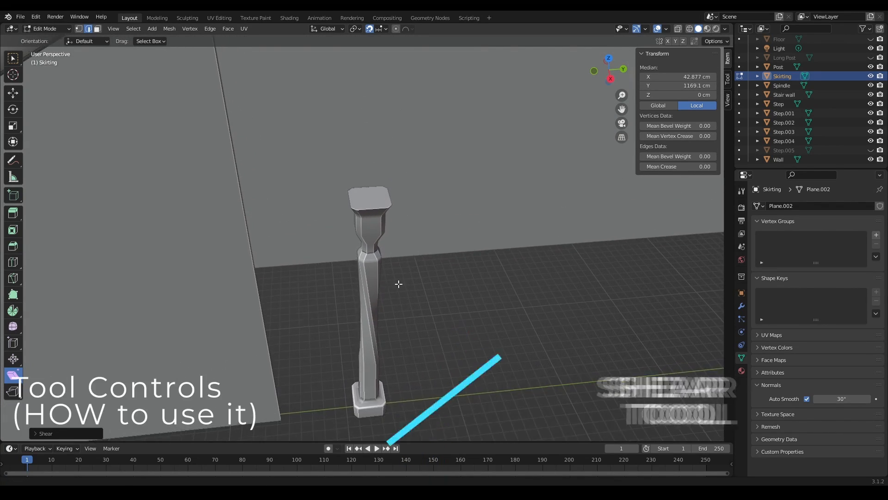
Leave Edit Mode and re-enter it on the spindle's mesh to work on its top.
key("Tab")
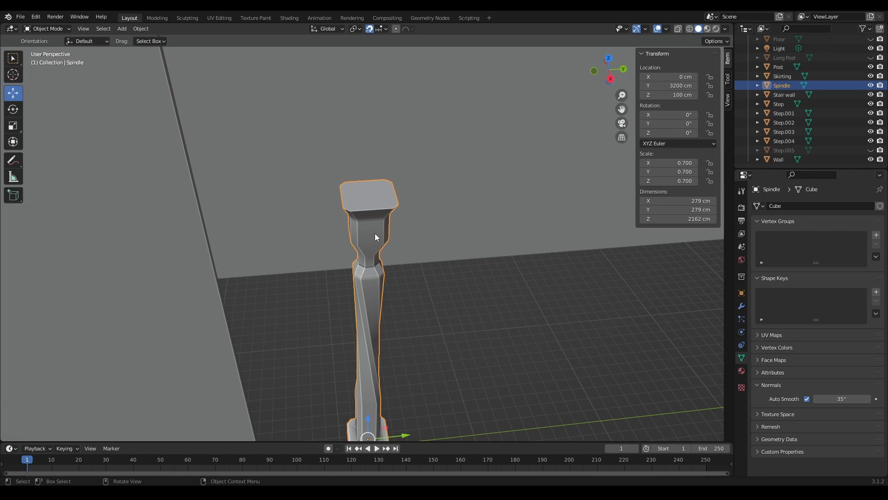
key("Tab")
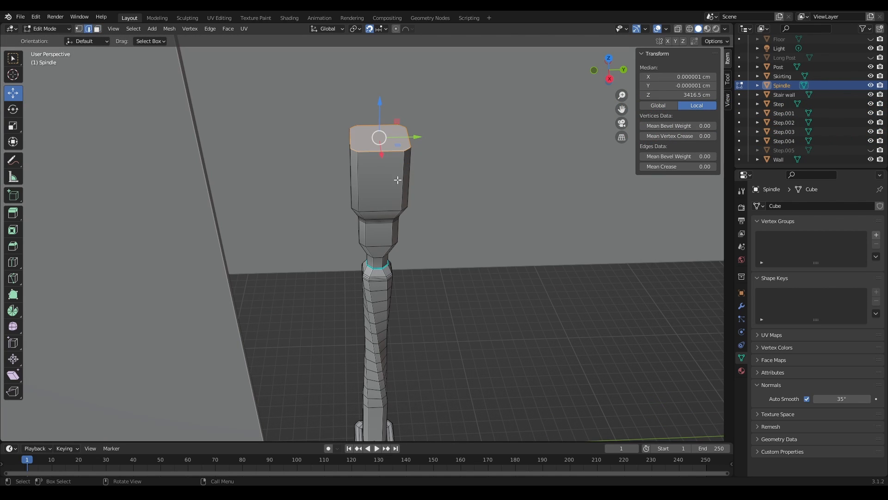
mouse_move(13, 376)
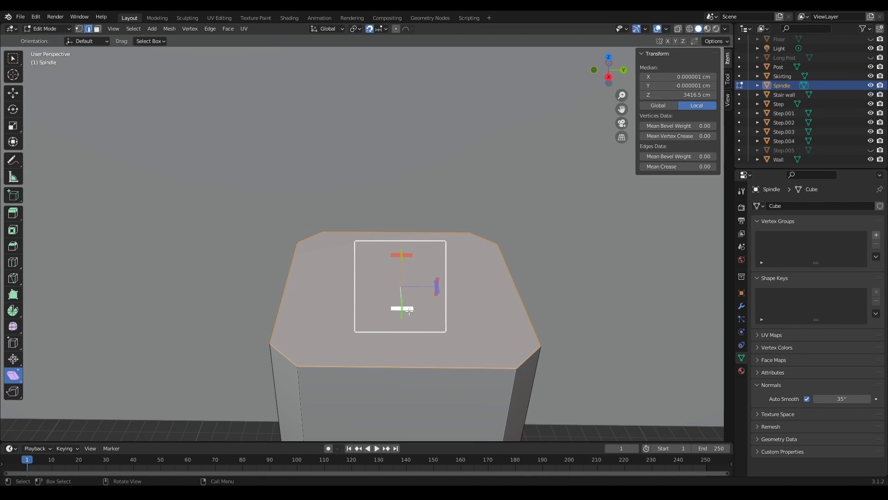
mouse_move(406, 309)
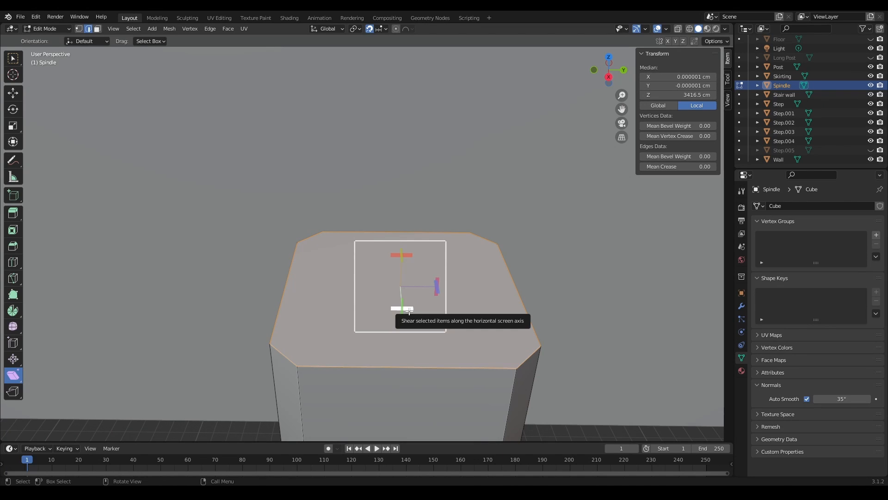
mouse_move(440, 316)
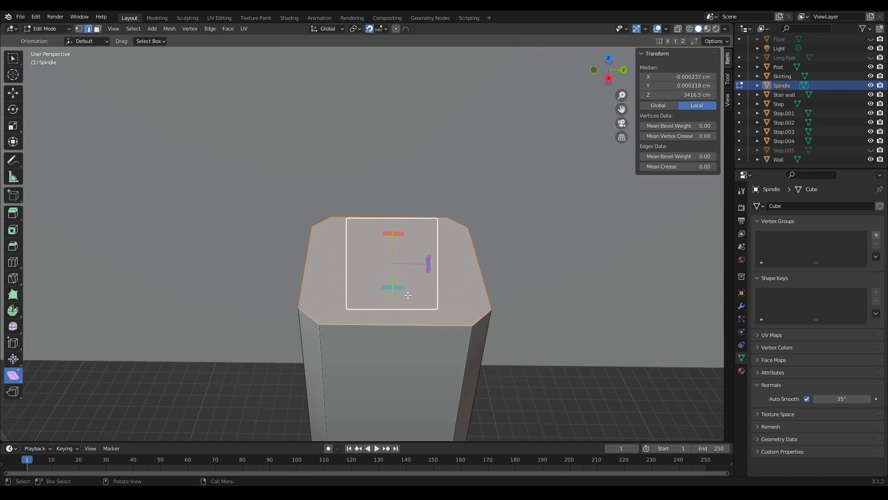
mouse_move(399, 286)
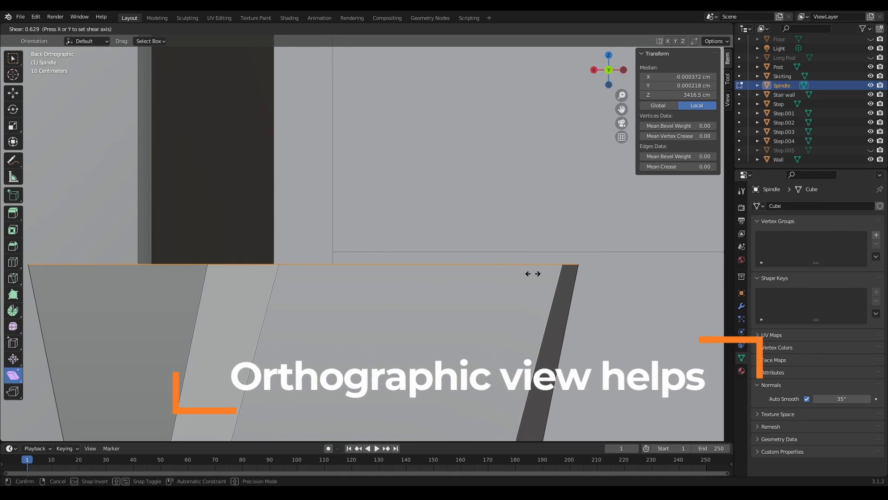
Confirm the sideways shear of the spindle's top face in Back Orthographic view.
left_click(304, 258)
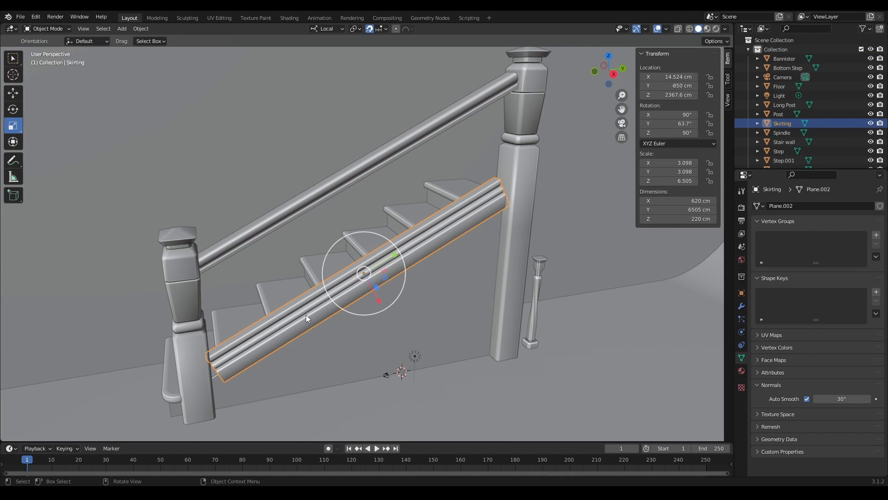
mouse_move(505, 217)
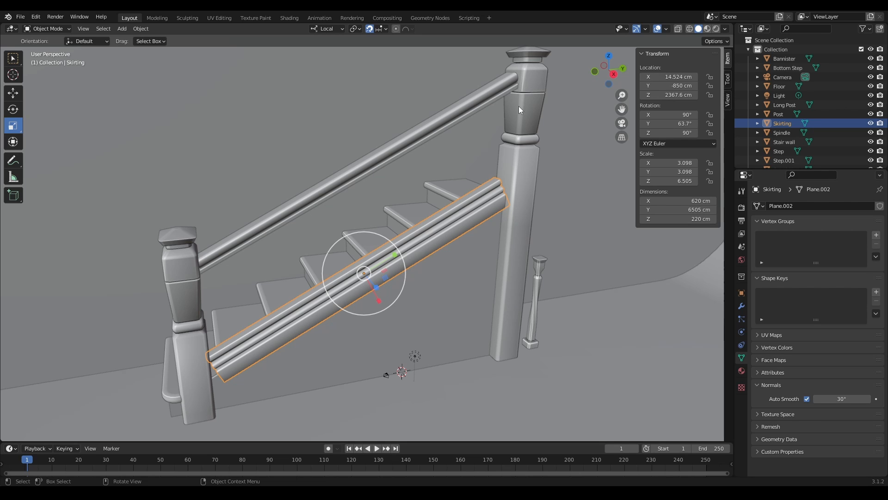
Shear the bannister's end along local X by about -0.498 and inspect the post joint.
left_click_drag(518, 110, 565, 102)
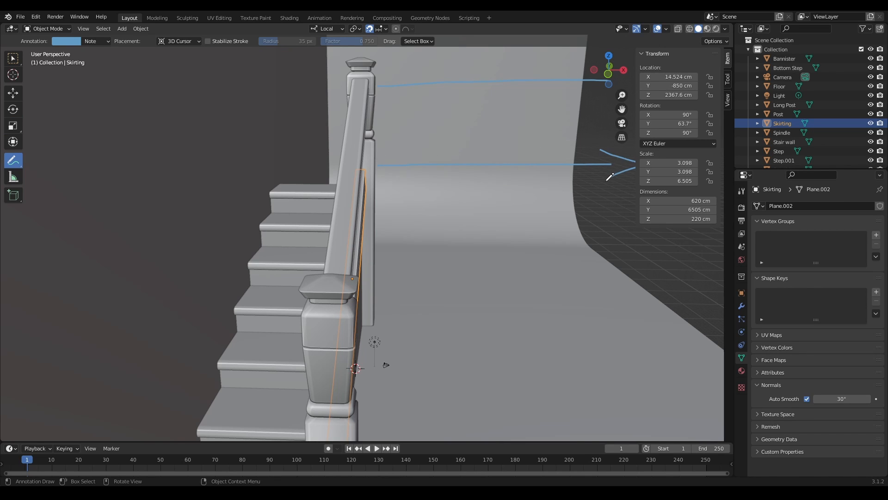
key("Tab")
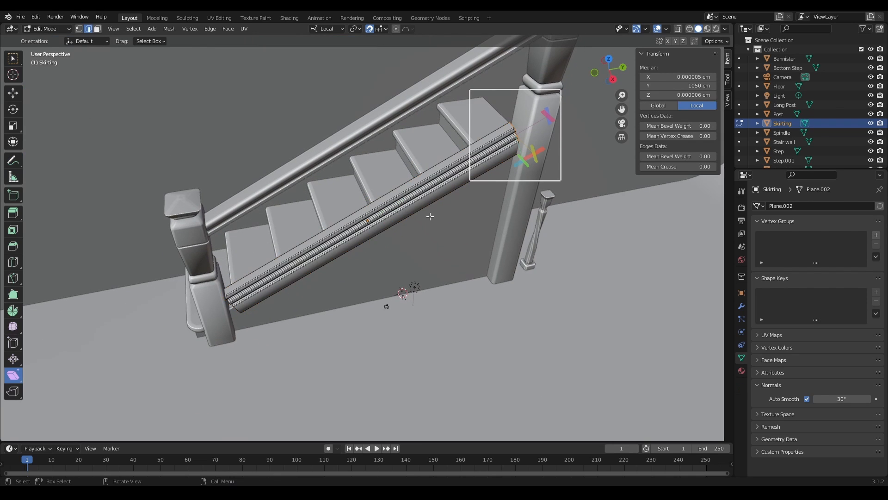
key("KP_3")
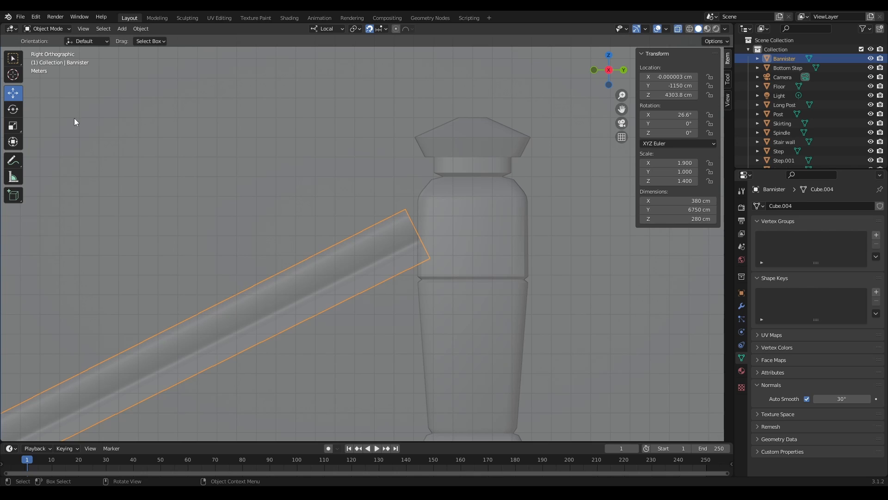
mouse_move(58, 125)
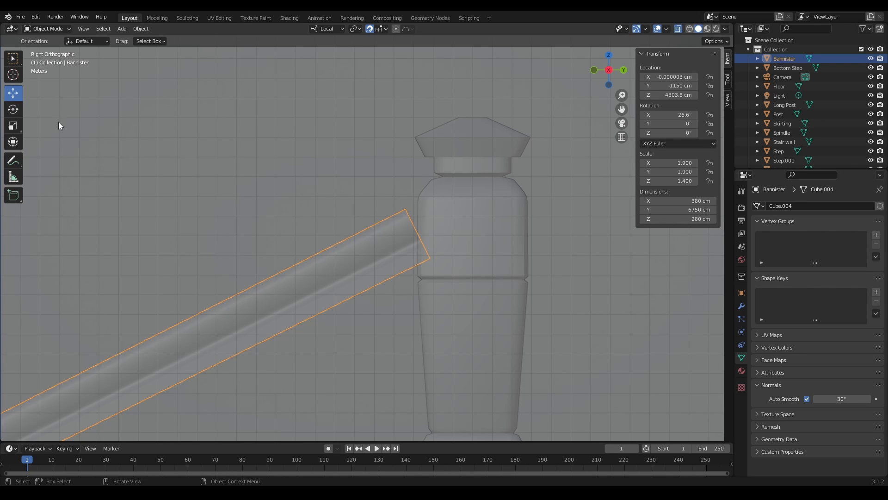
key("Tab")
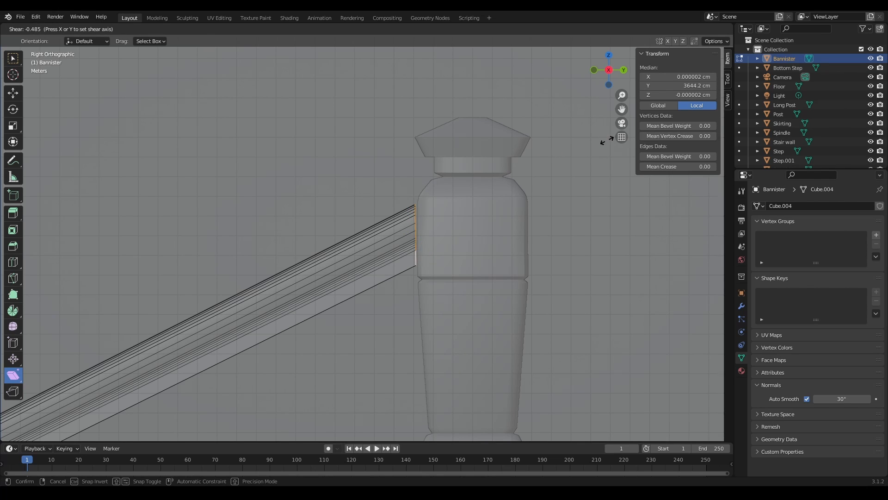
left_click(392, 215)
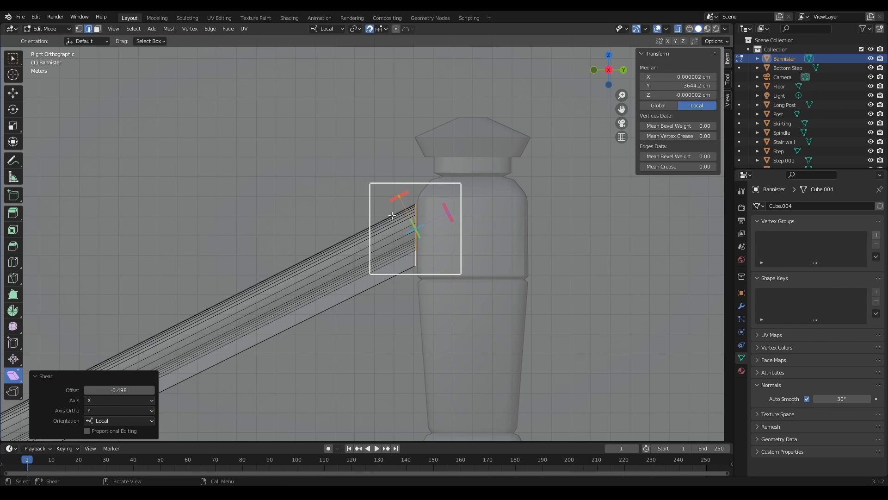
mouse_move(577, 189)
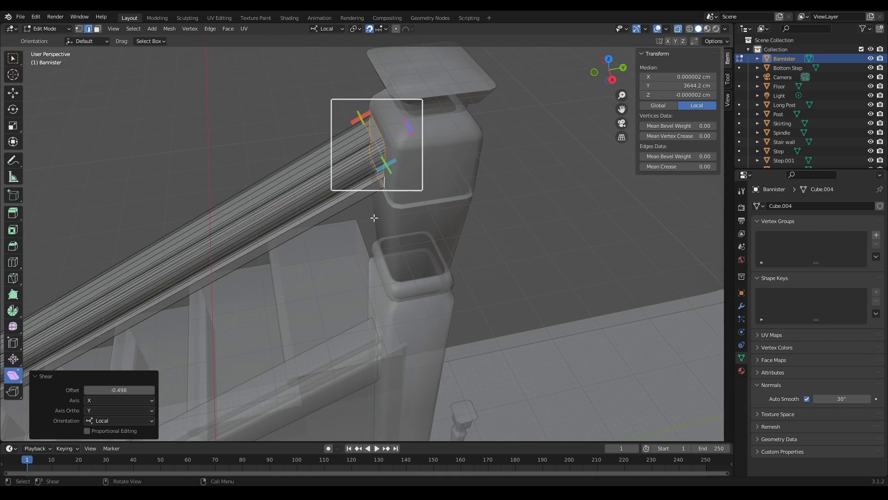
mouse_move(434, 133)
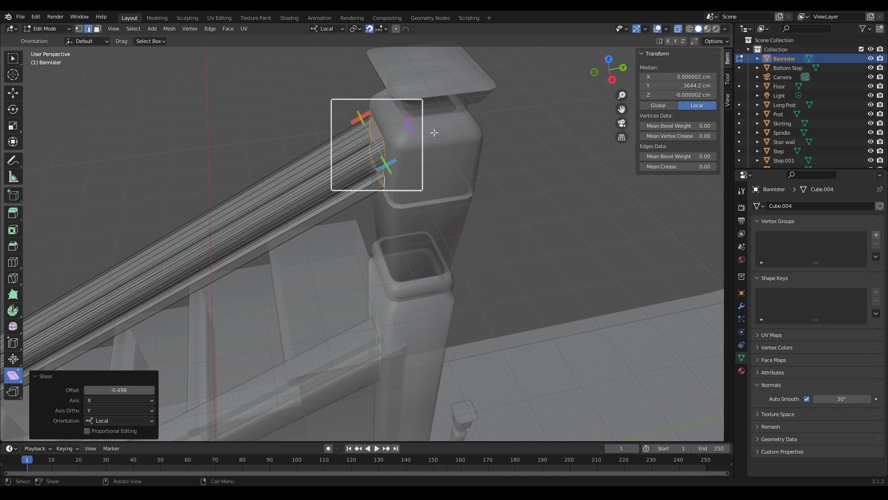
left_click_drag(434, 133, 484, 161)
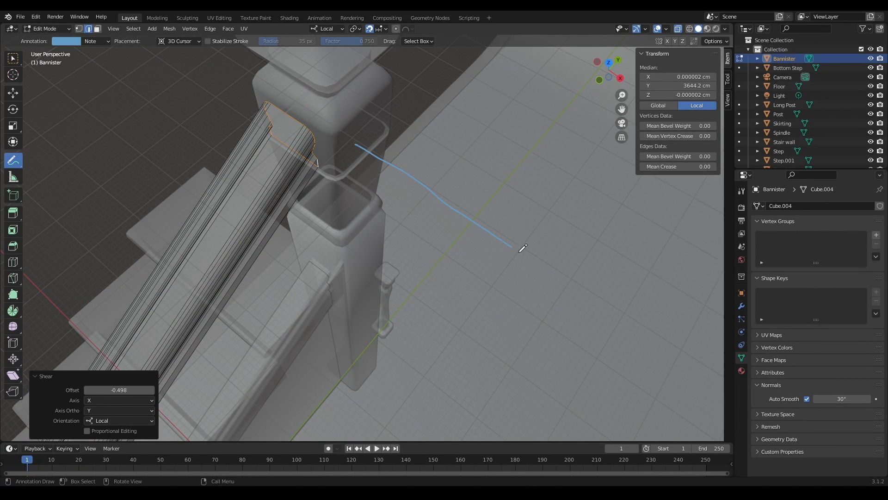
left_click(327, 29)
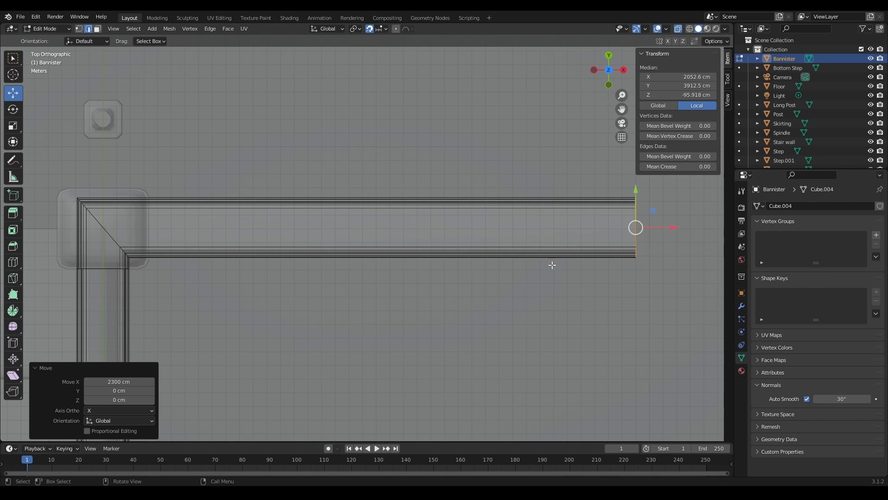
mouse_move(413, 311)
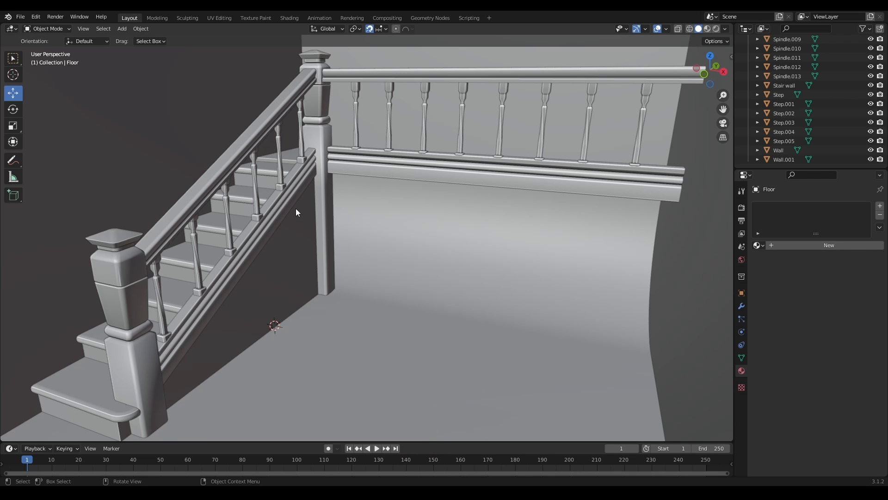
mouse_move(333, 195)
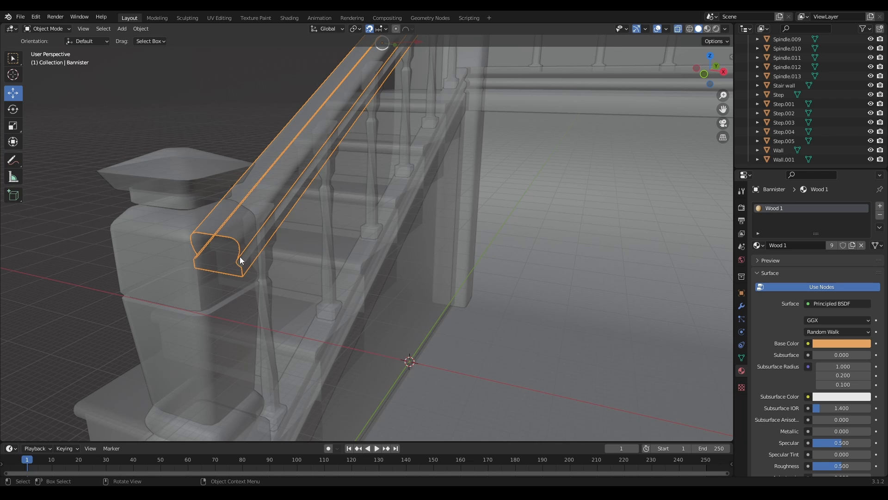
mouse_move(216, 285)
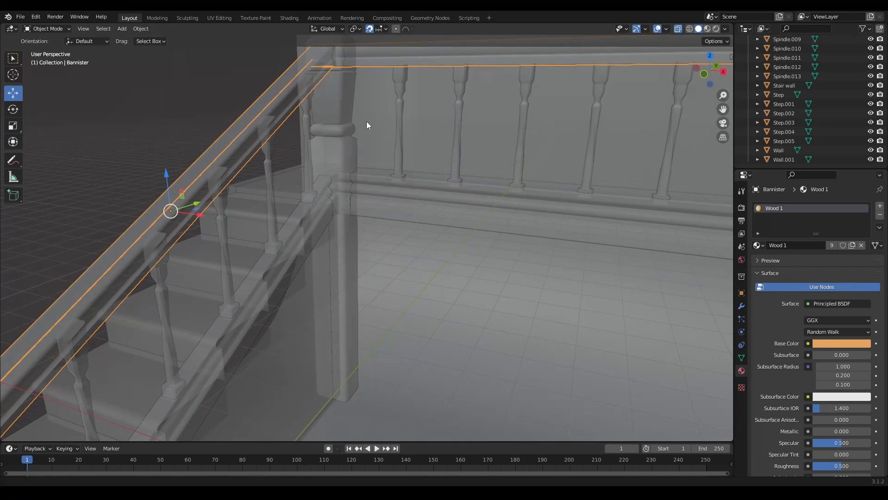
Orbit the view along the bannister to its lower end at the bottom newel post.
left_click_drag(366, 125, 289, 251)
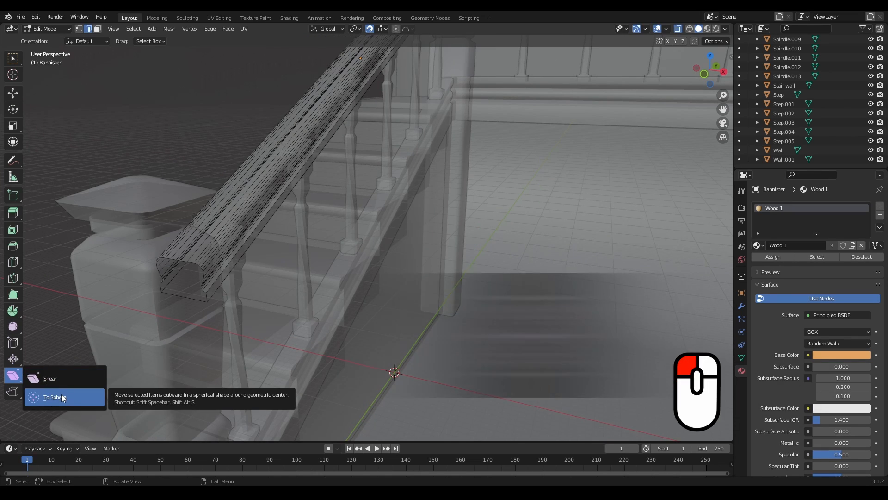
Switch to the To Sphere transform and select the edge loop at the bannister end.
left_click(55, 396)
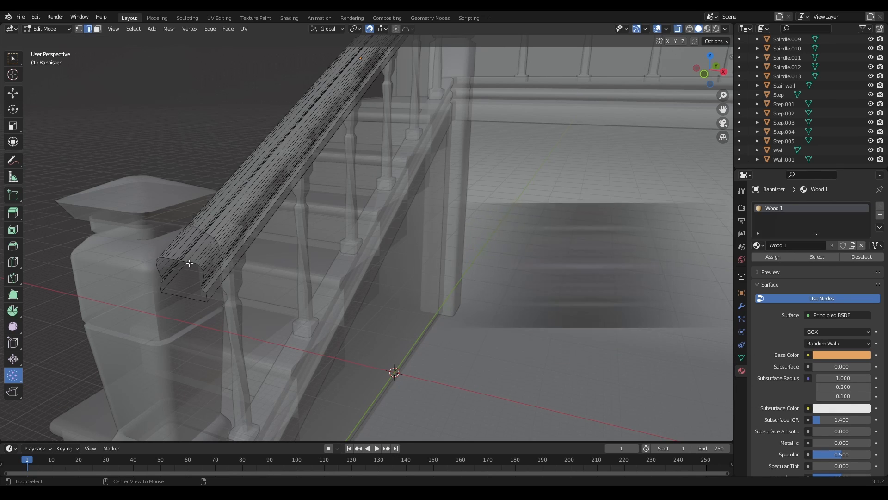
left_click(190, 263)
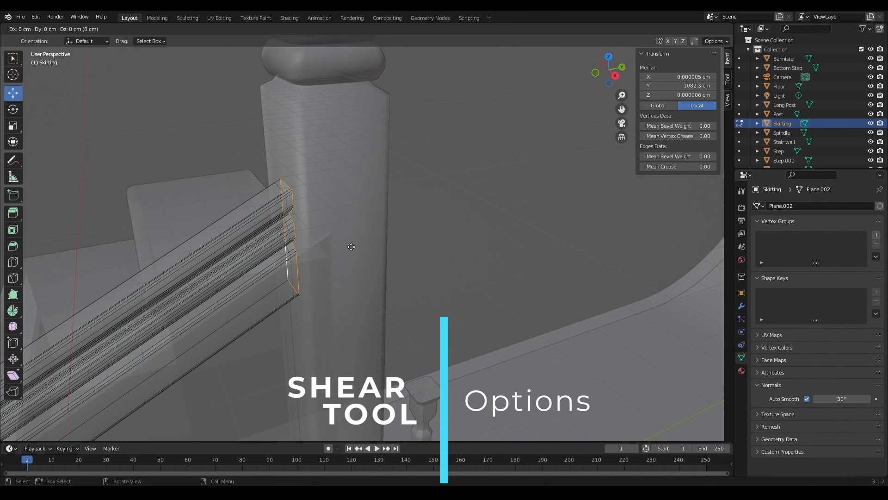
From top view, shear the skirting's end to a 45° diagonal with offset -1.
key("e")
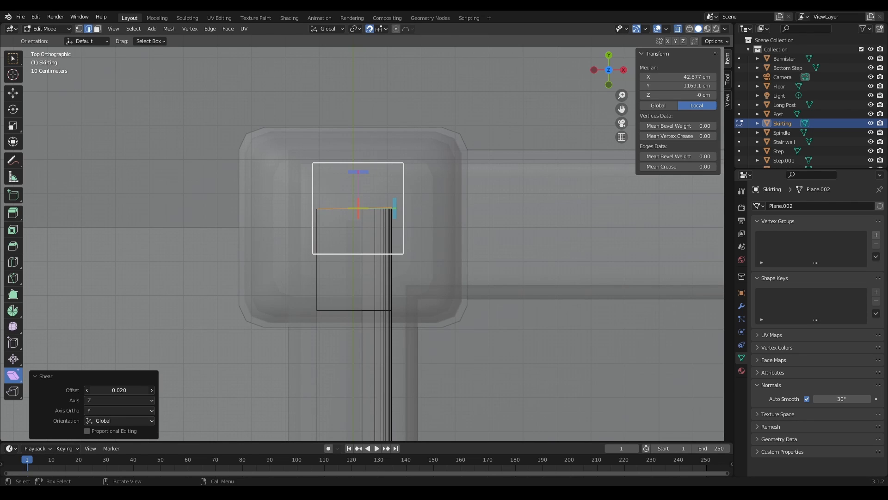
left_click(119, 390)
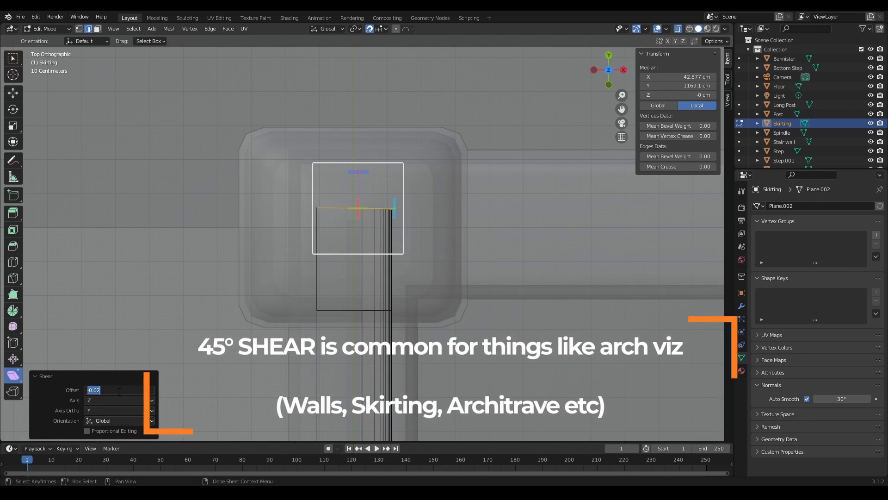
type("-1")
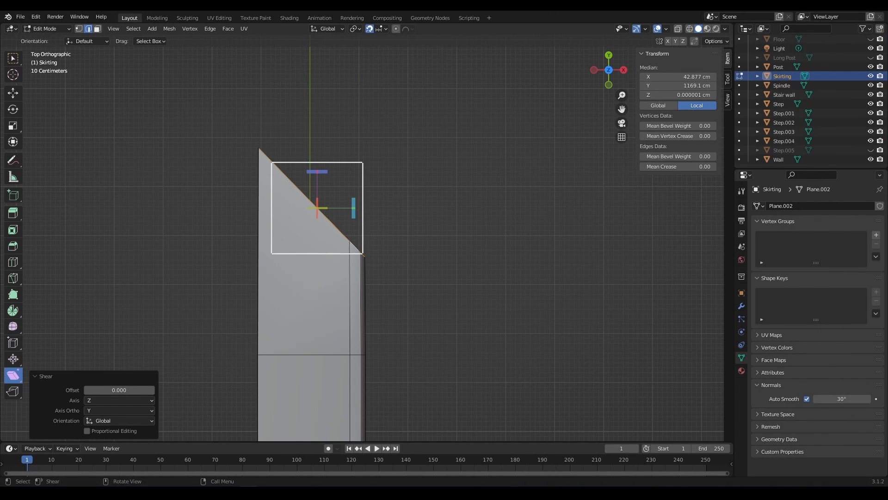
mouse_move(366, 365)
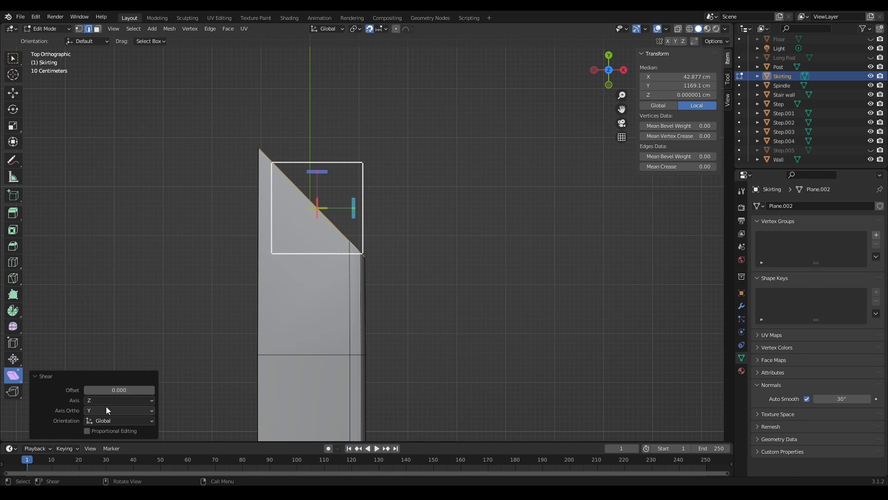
Try the Shear axis as Y, then X, with Axis Ortho set to Z.
left_click(119, 400)
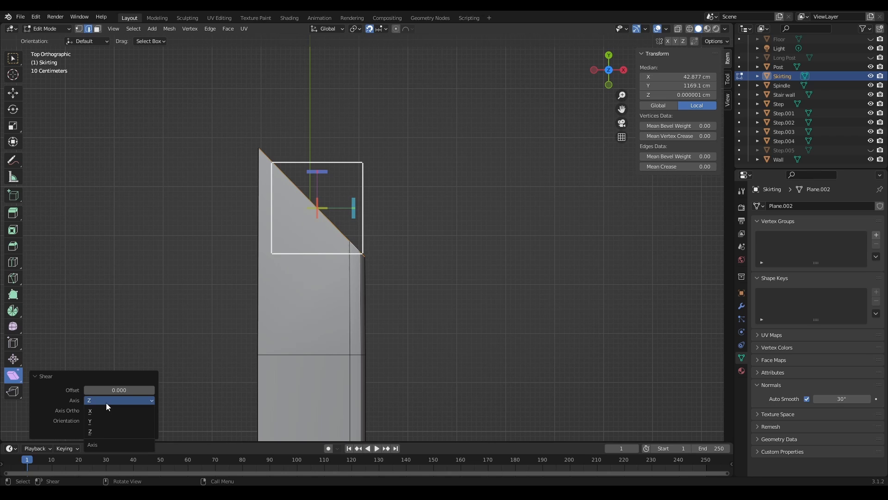
left_click(90, 420)
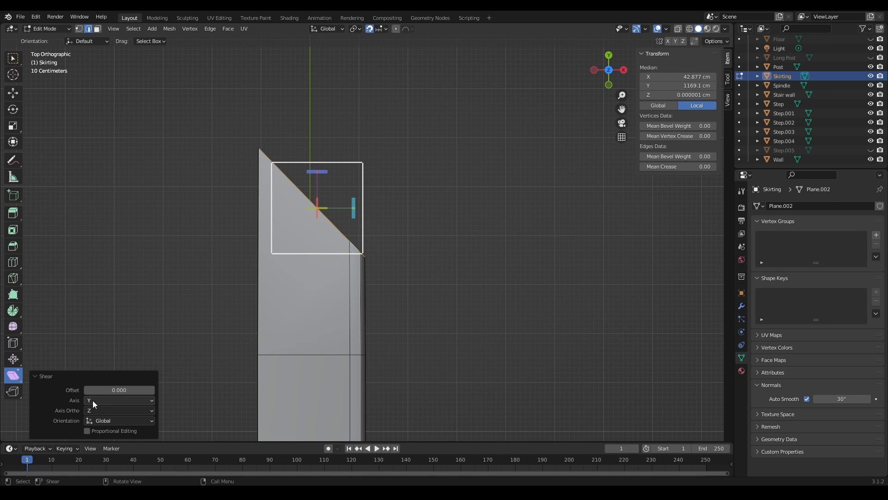
left_click(119, 400)
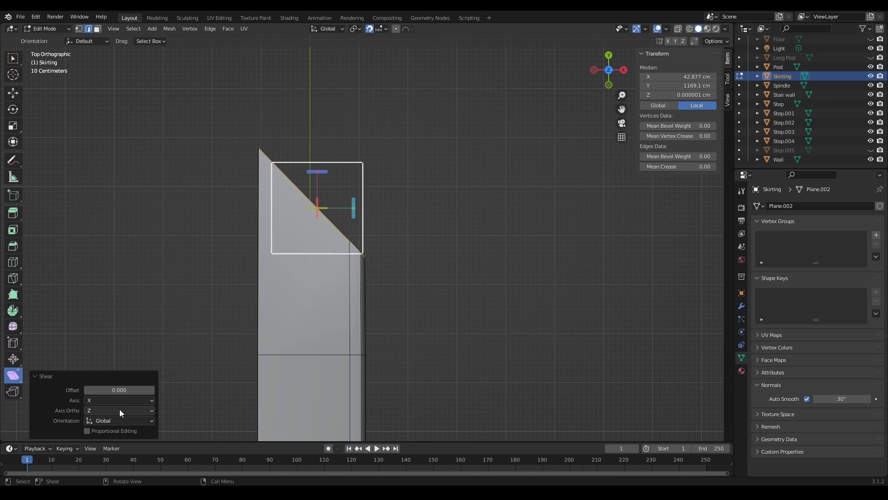
left_click(119, 410)
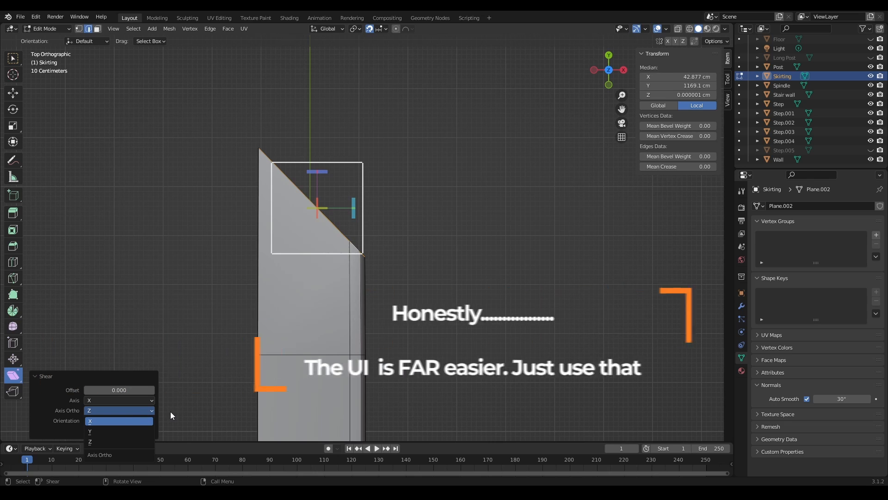
left_click(102, 420)
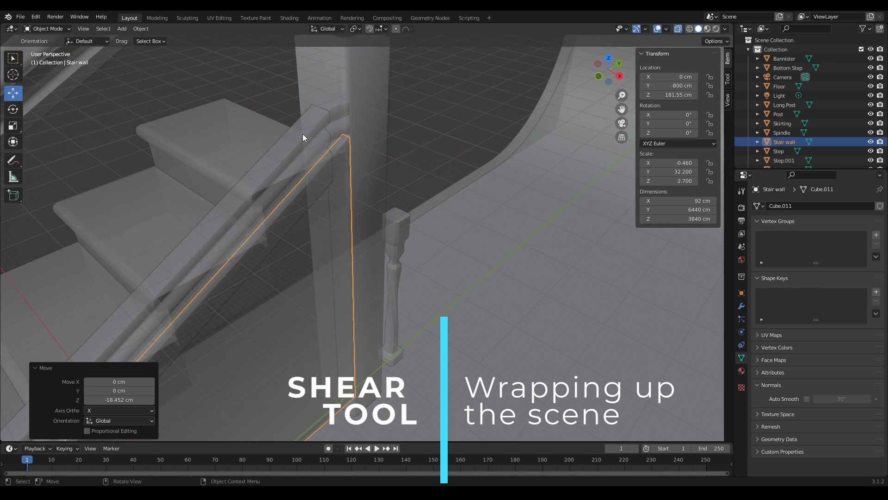
Duplicate the Spindle and shear its base along X, ortho Z, offset about -0.565.
key("Tab")
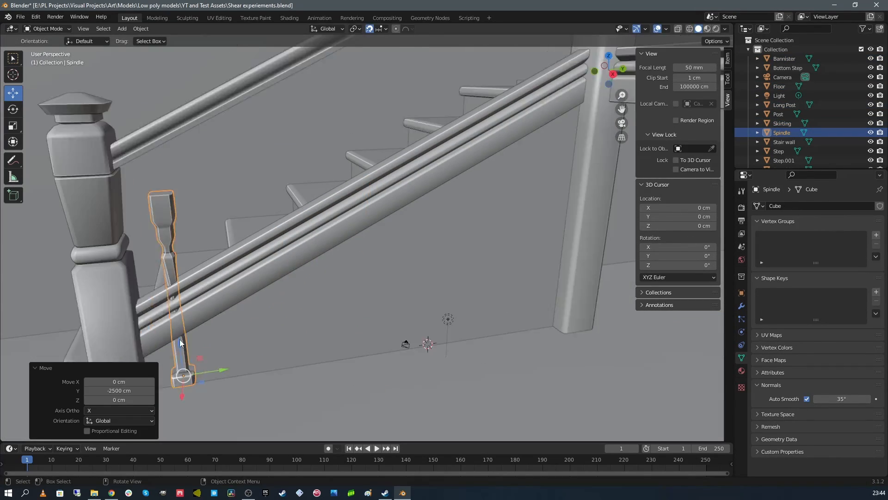
key("Tab")
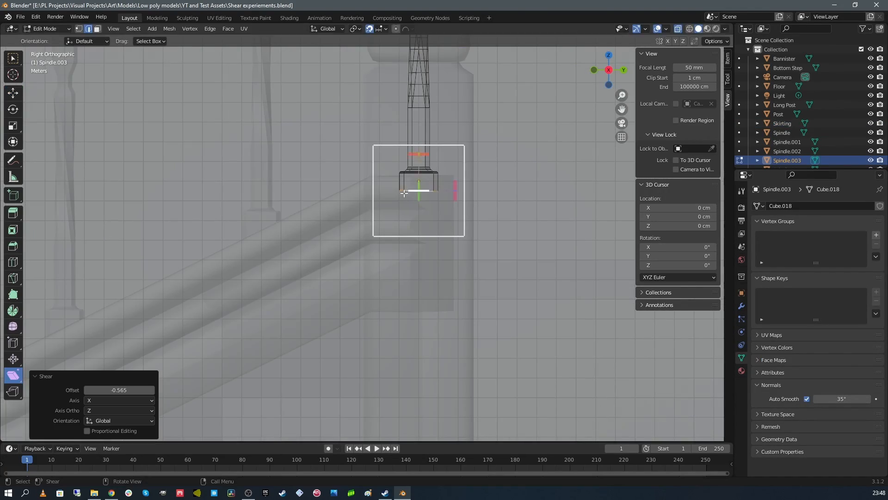
key("Tab")
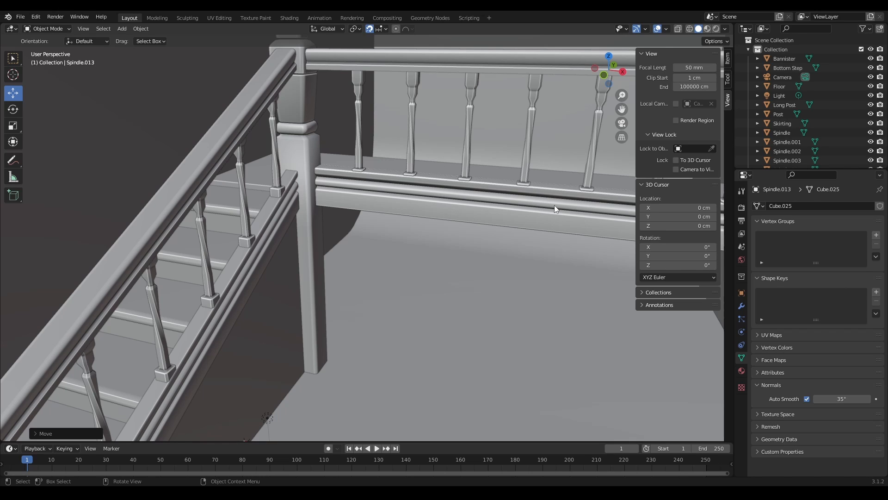
mouse_move(533, 208)
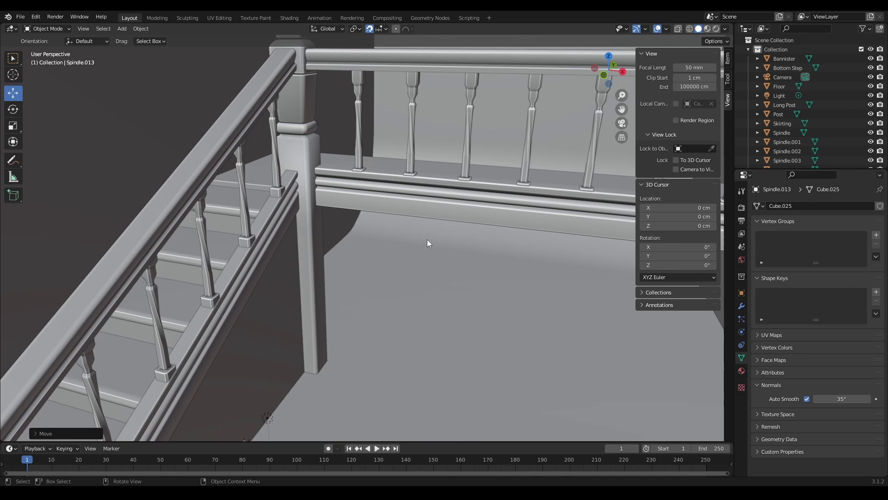
mouse_move(390, 250)
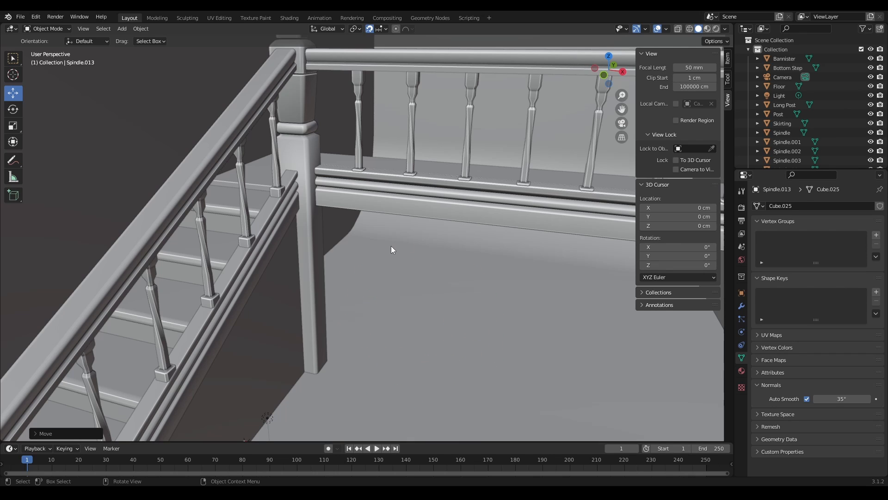